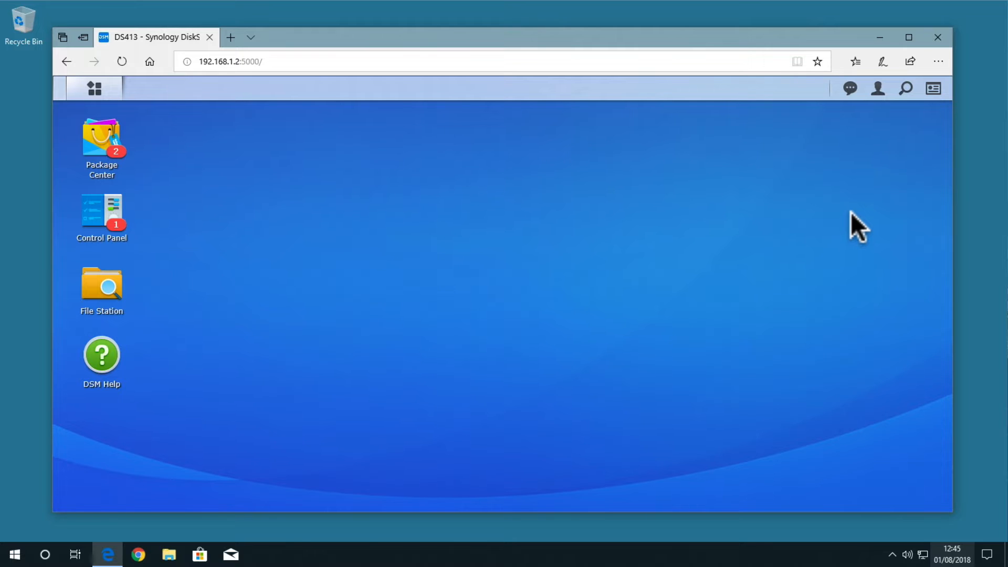
Step: Restart the DiskStation from the DSM account menu, confirm, and close Edge
left_click(876, 88)
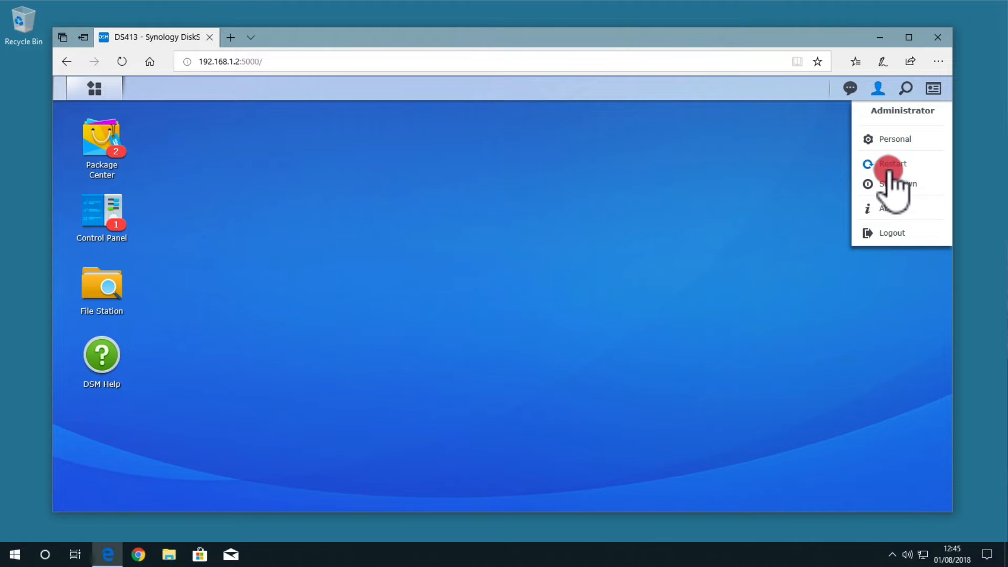
left_click(891, 163)
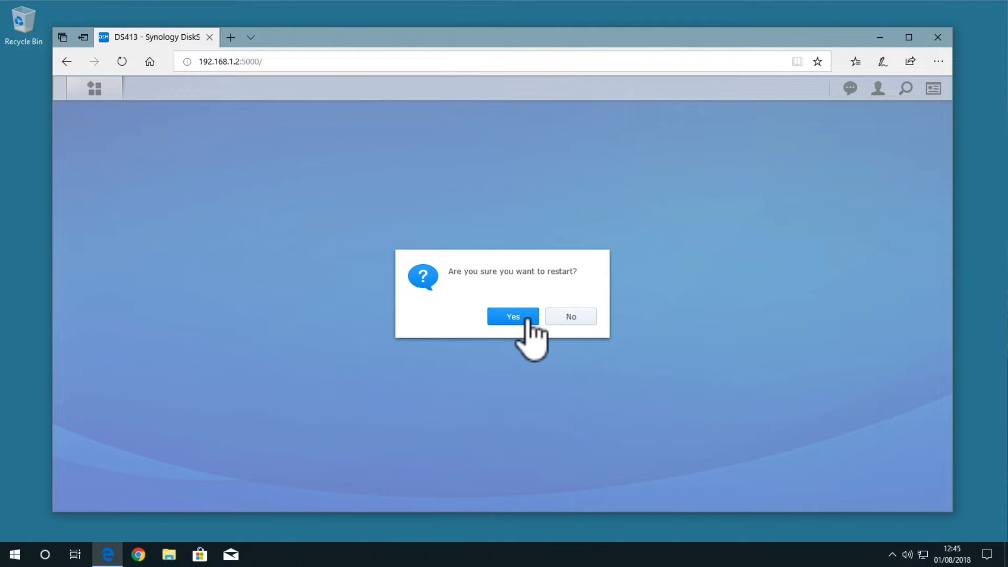
left_click(513, 316)
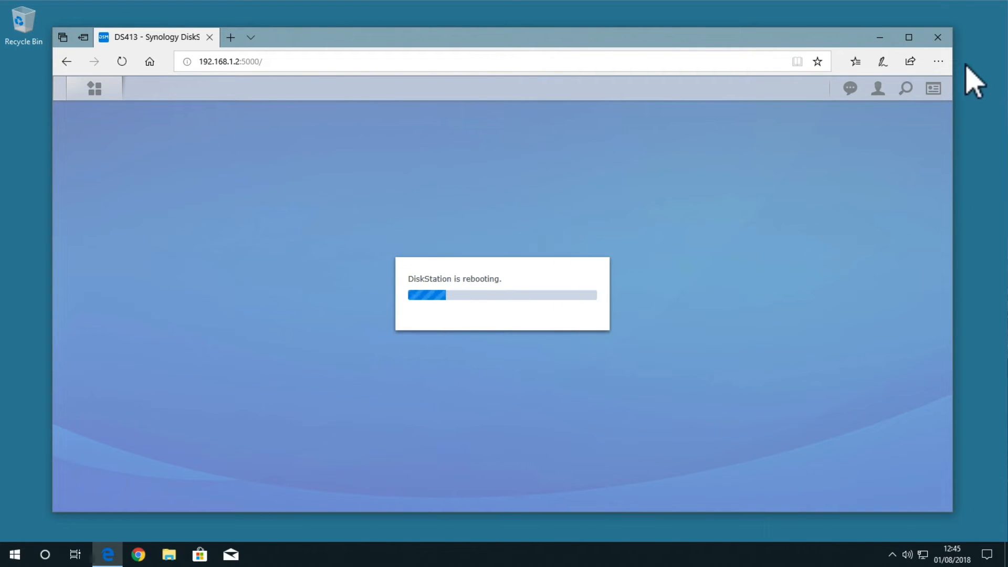
left_click(937, 37)
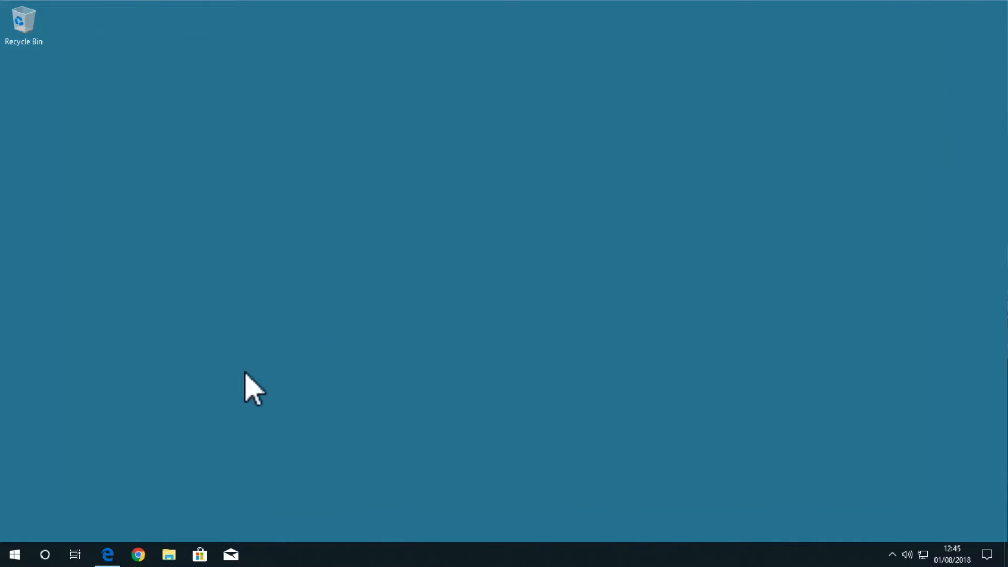
Step: Search Windows for 'cmd' and launch the Command Prompt best match
left_click(44, 554)
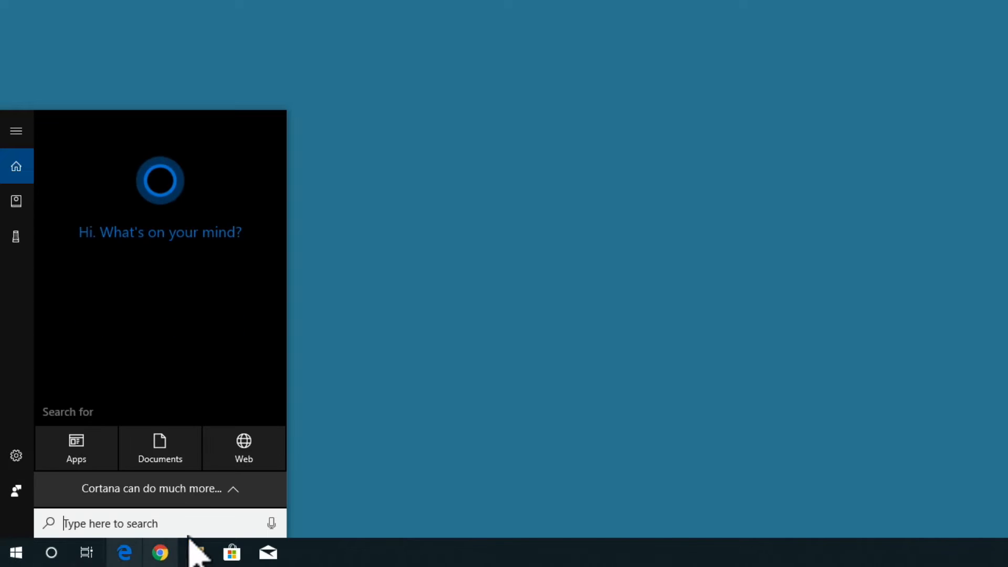
type("cmd")
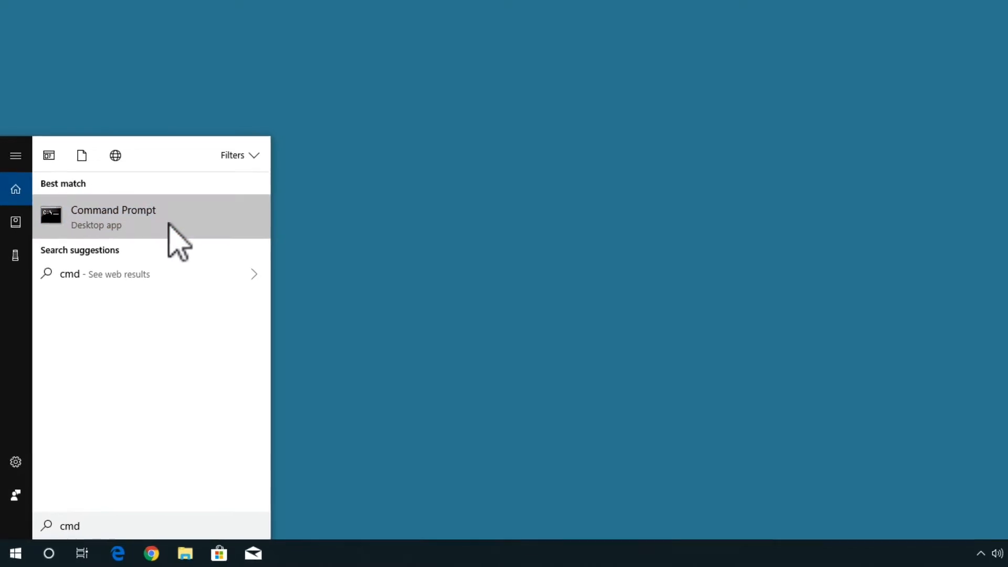
left_click(113, 217)
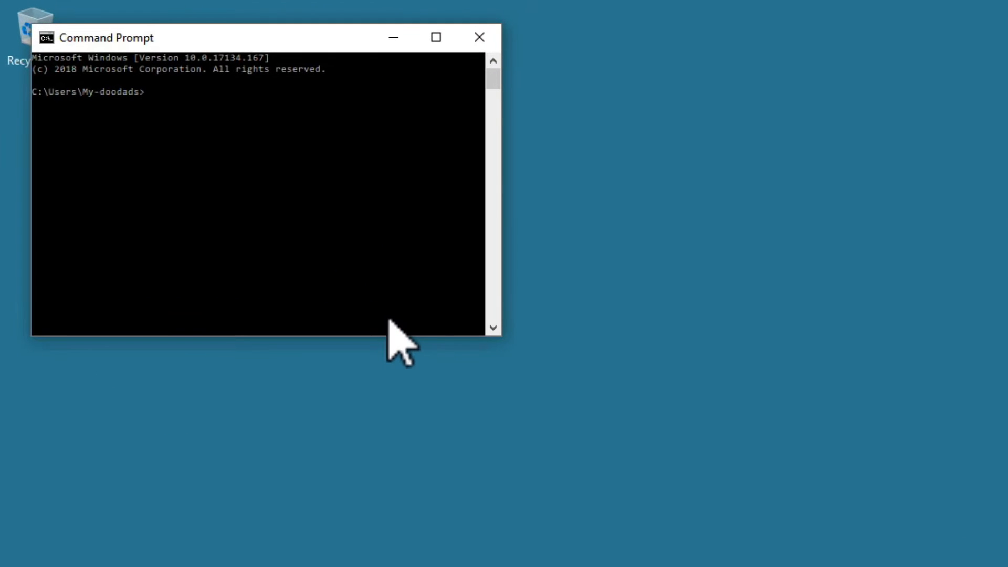
Step: Run 'ping 192.168.1.2 -t' to ping the NAS continuously
type("ping")
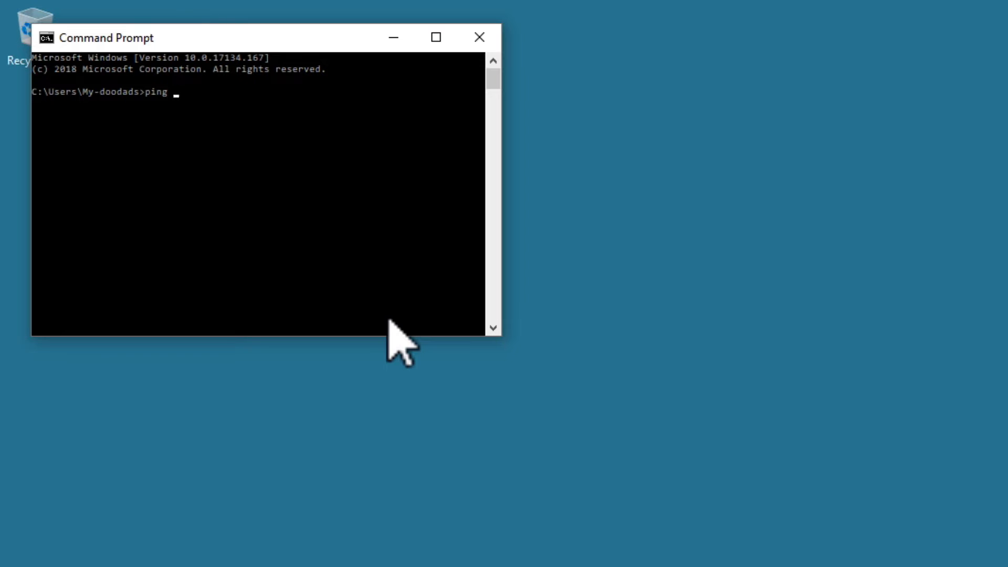
type("192.168")
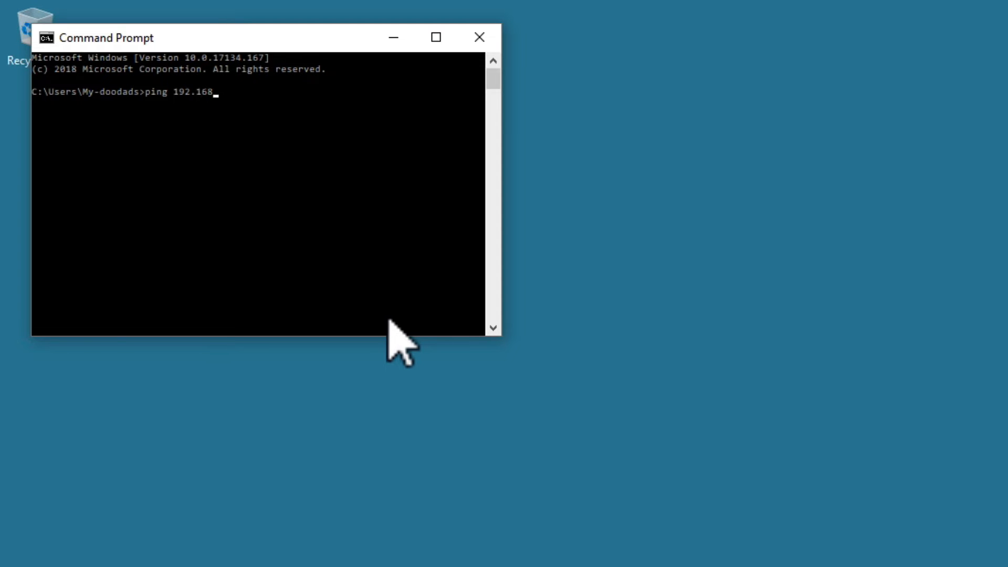
type(".1.2")
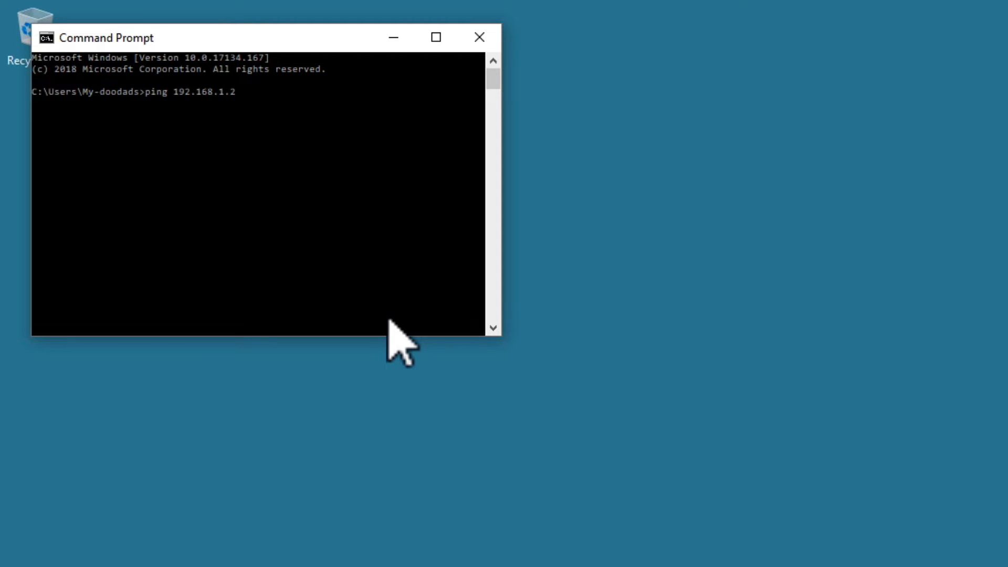
type("-t")
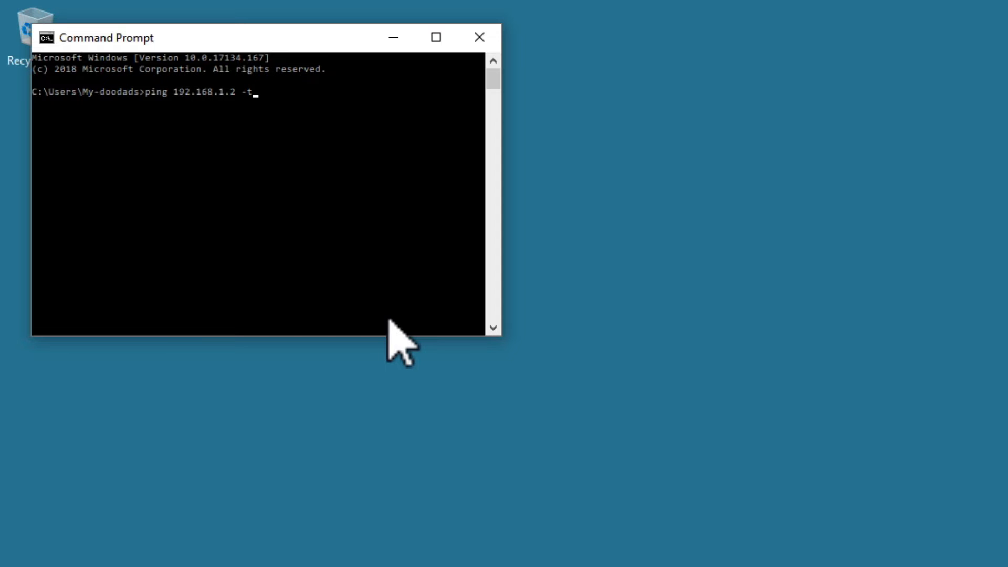
key("Return")
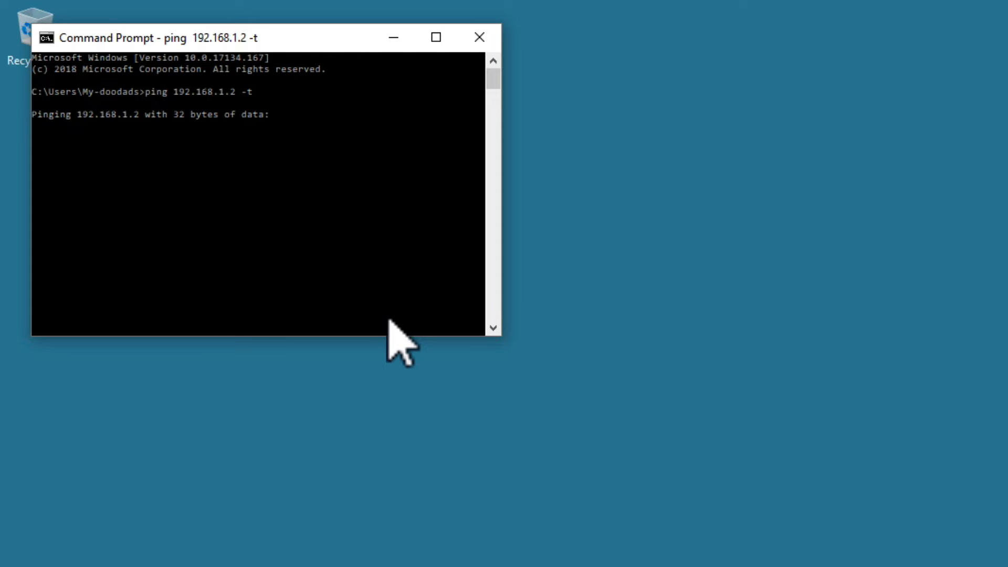
mouse_move(441, 264)
type("c")
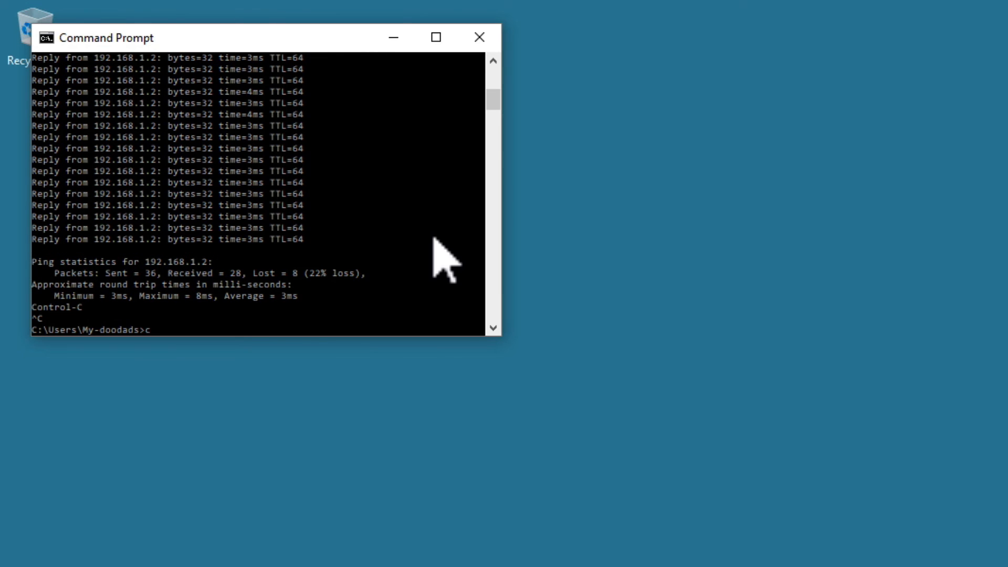
Step: Stop the ping to show statistics: 36 sent, 28 received, 8 lost
left_click_drag(225, 38, 148, 26)
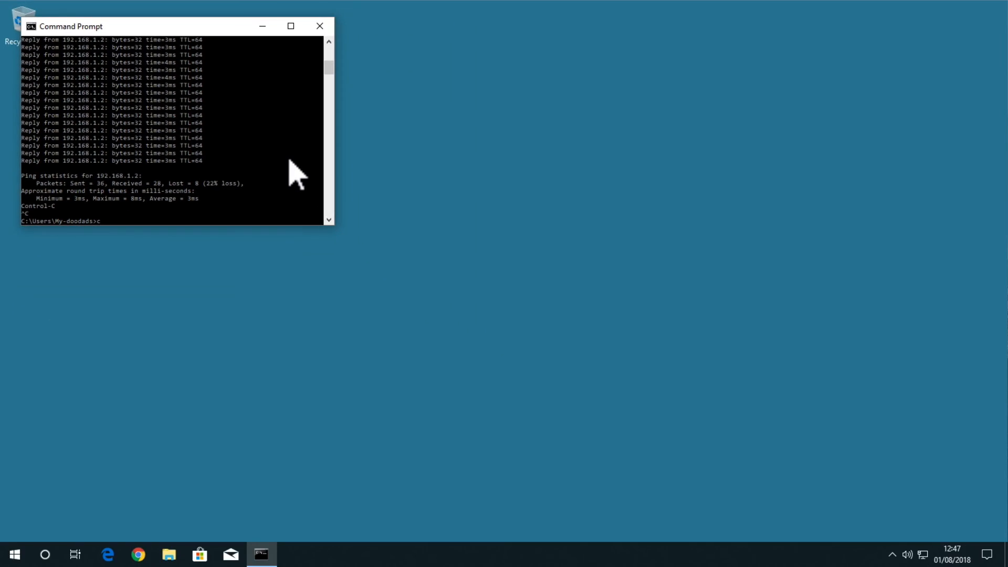